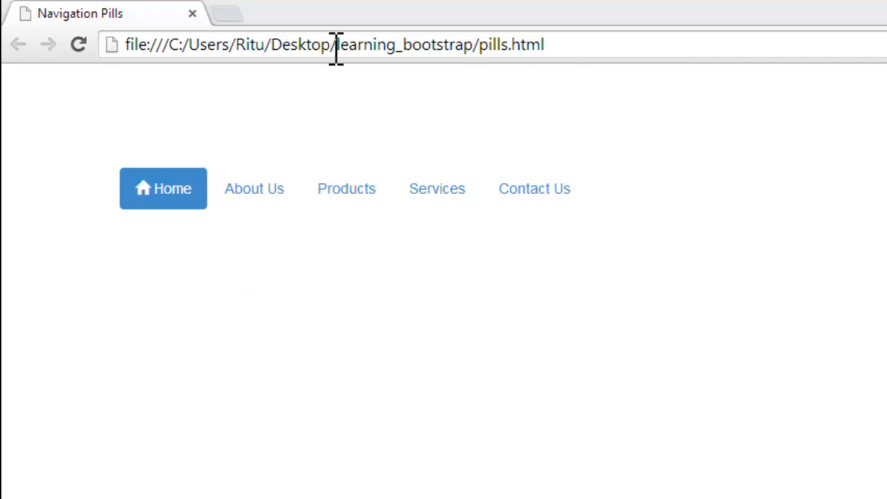
mouse_move(89, 136)
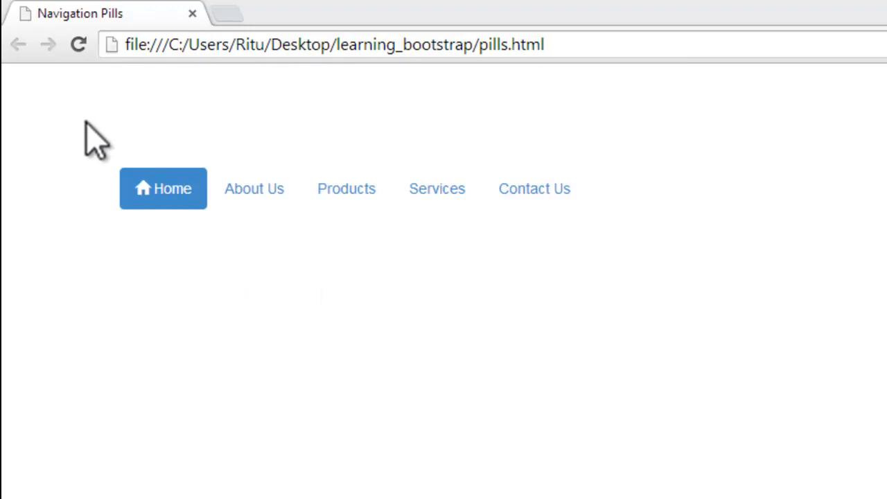
mouse_move(226, 132)
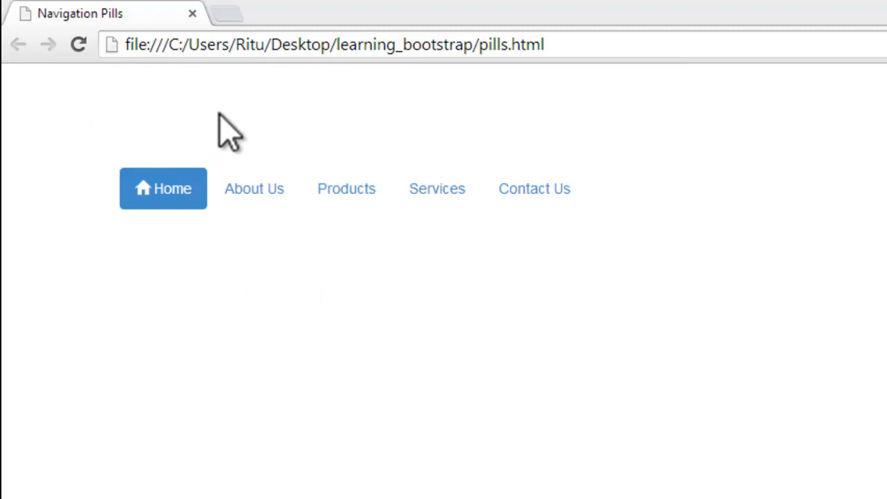
mouse_move(254, 189)
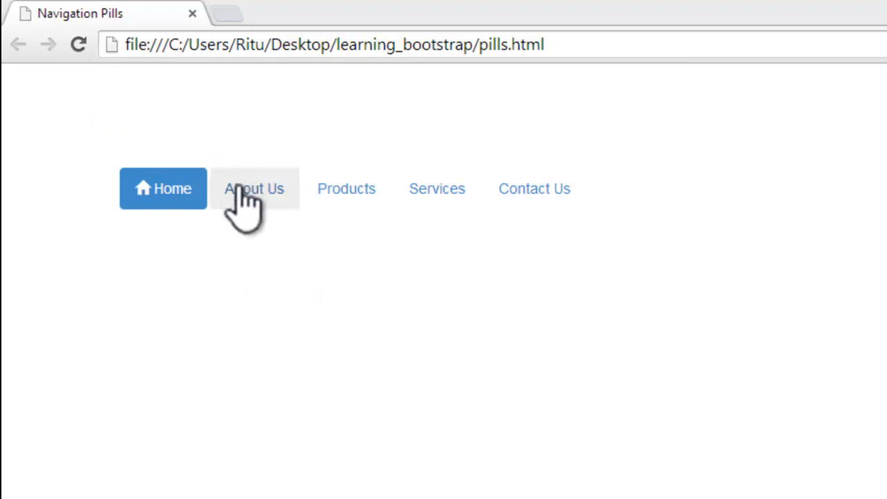
Step: Return to Dreamweaver to view the pills_bootstrap.html Bootstrap skeleton source
click(534, 188)
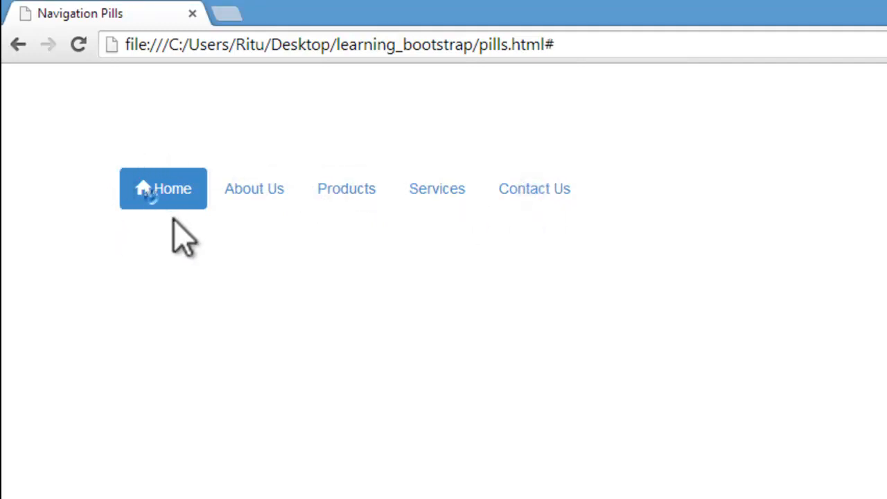
mouse_move(138, 146)
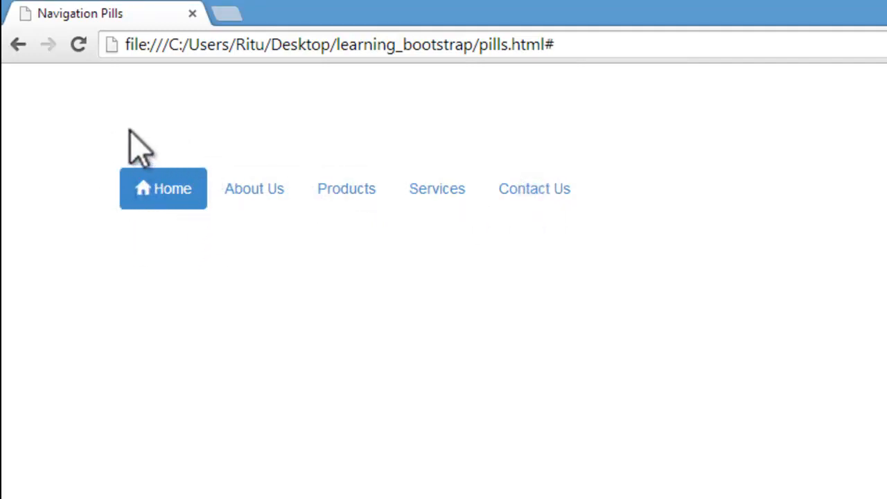
mouse_move(102, 232)
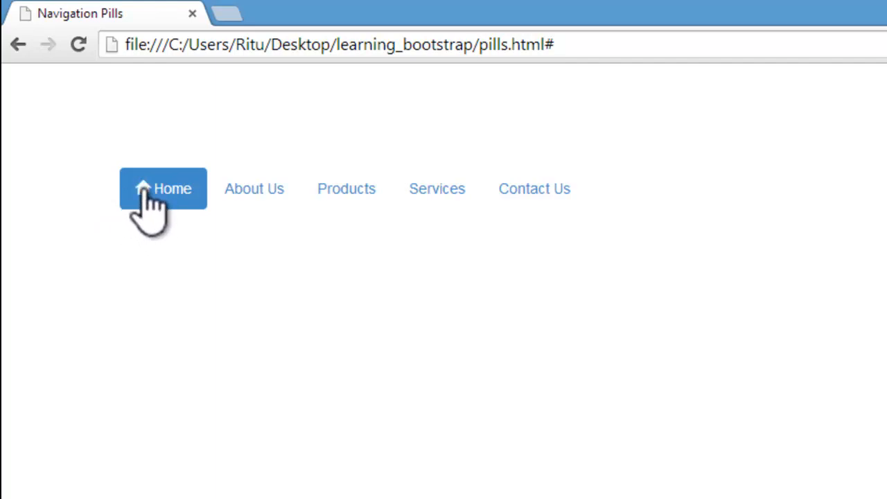
mouse_move(631, 267)
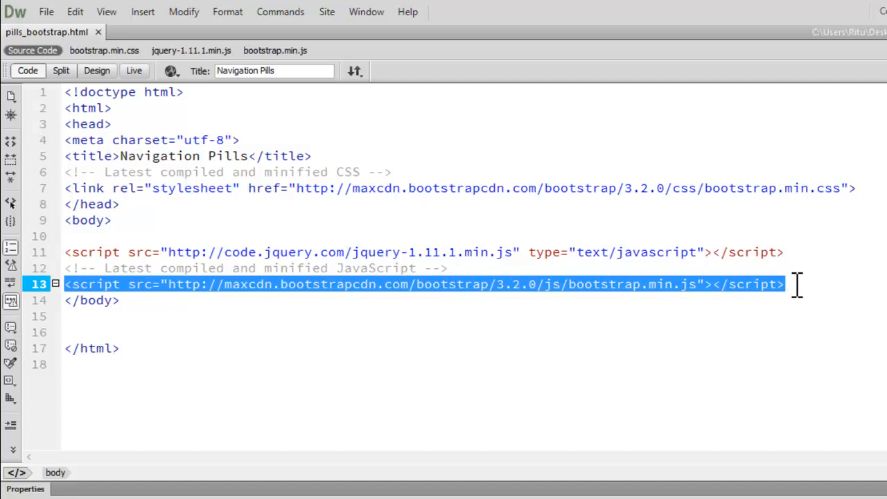
mouse_move(670, 339)
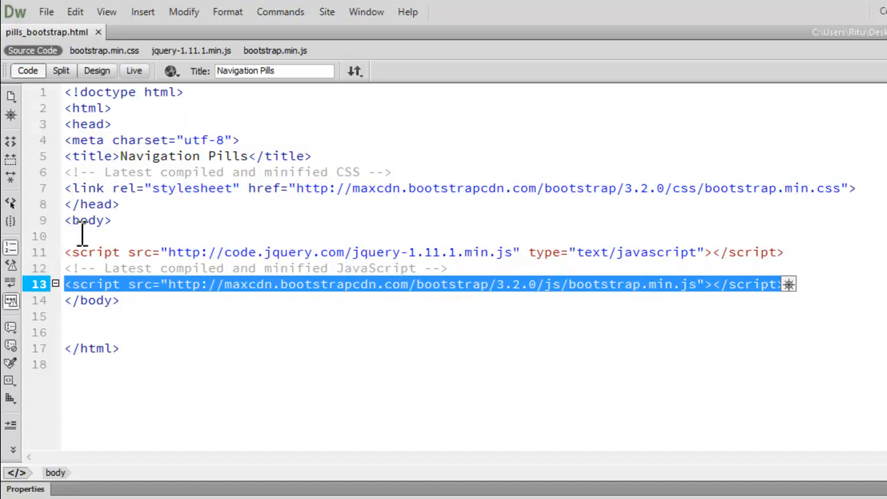
mouse_move(66, 252)
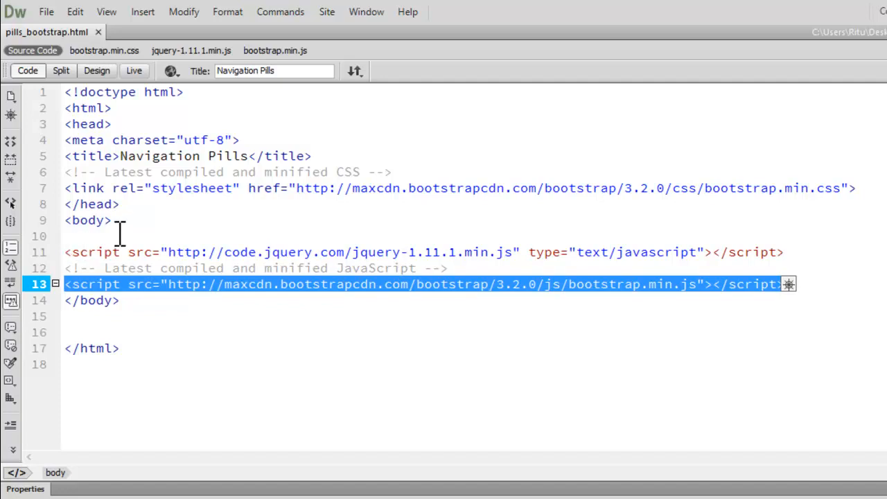
Step: After <body>, add a container div with margin:100px and an opening <ul> inside
click(114, 220)
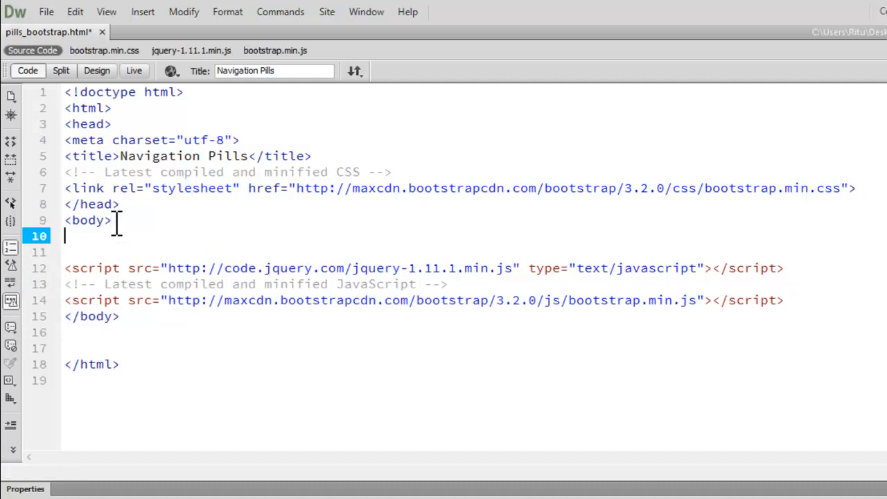
text(<div class="container">)
text(</div>)
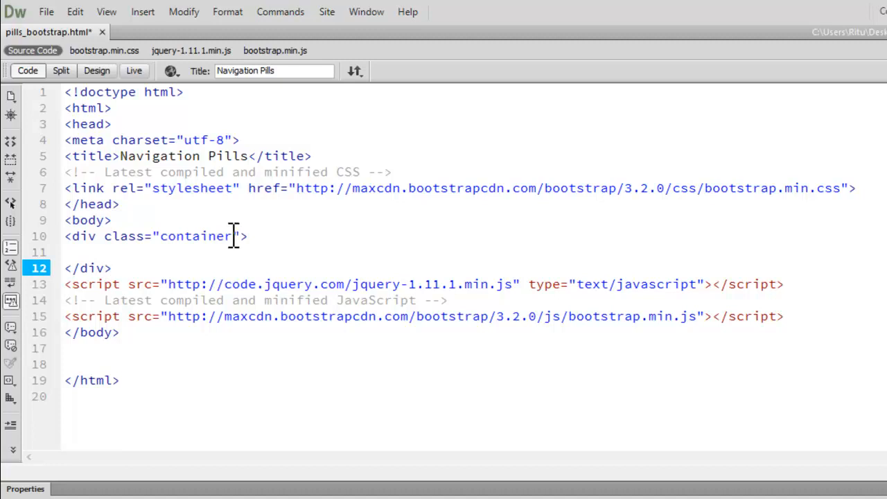
click(242, 236)
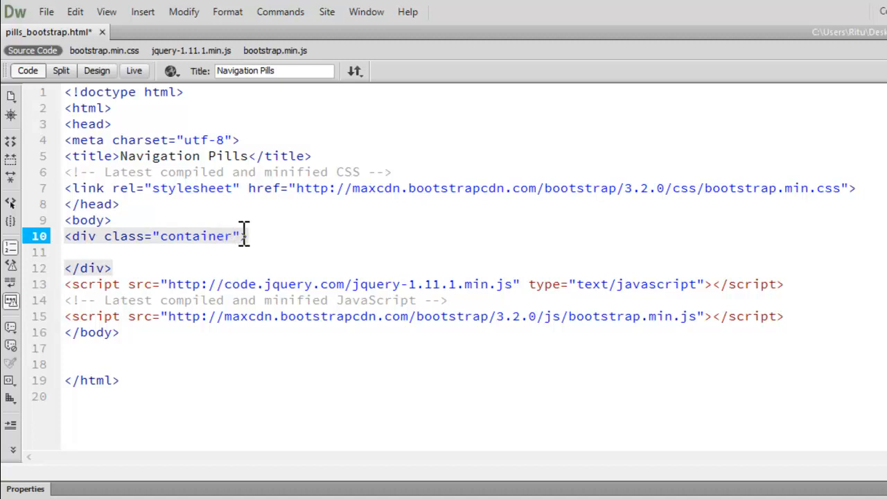
text(s)
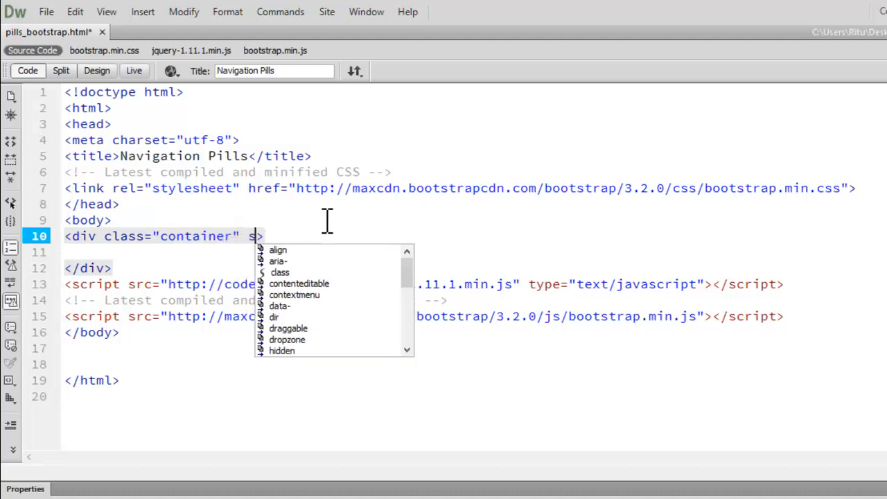
text(tyle="margin:)
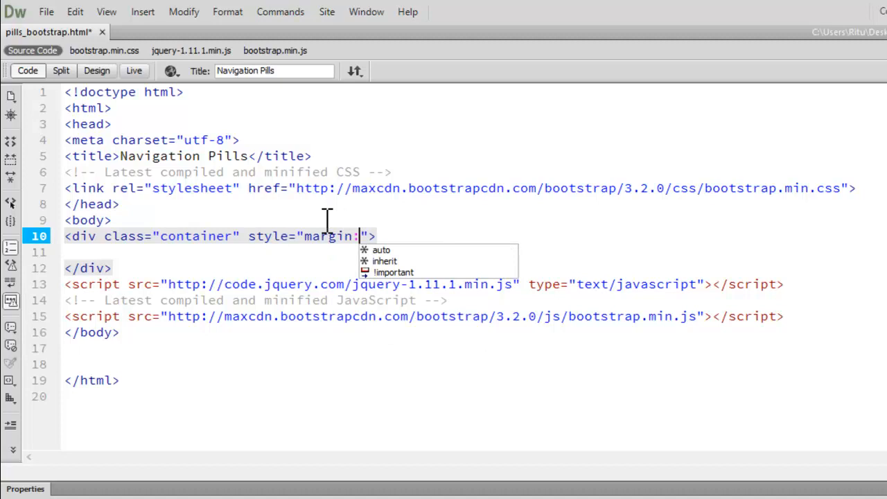
text(100px;)
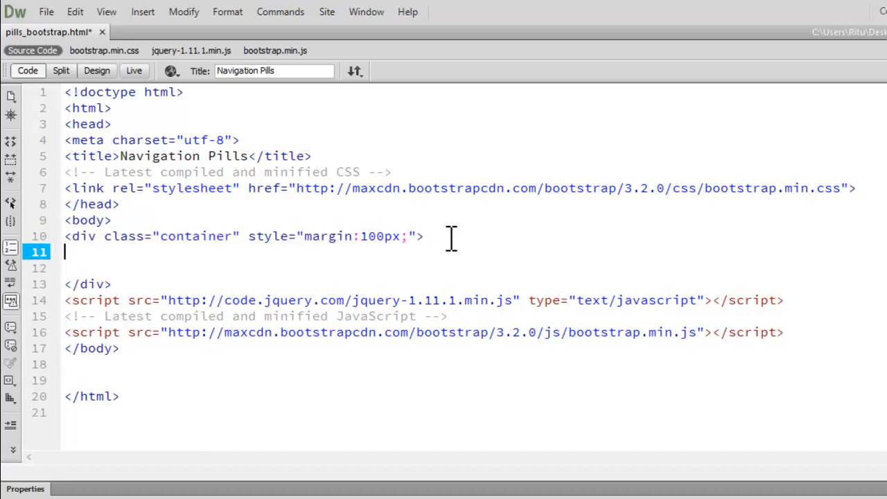
text(<ul>)
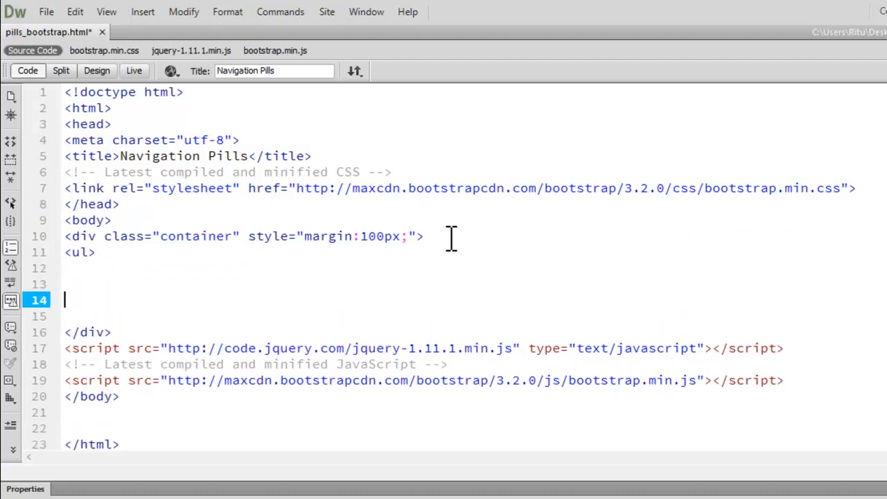
Step: Close the <ul>, give it class "nav nav-pills", and start a <li> tag
text(</ul>)
click(80, 252)
text( class=")
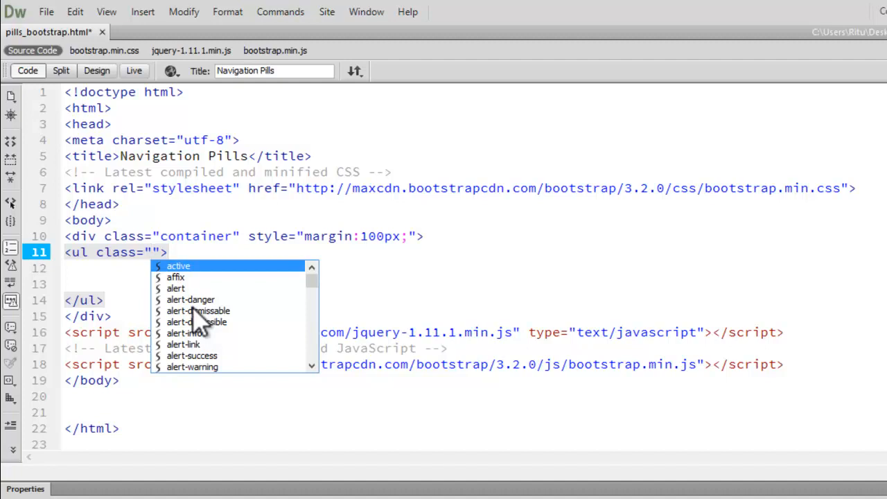
text(nav)
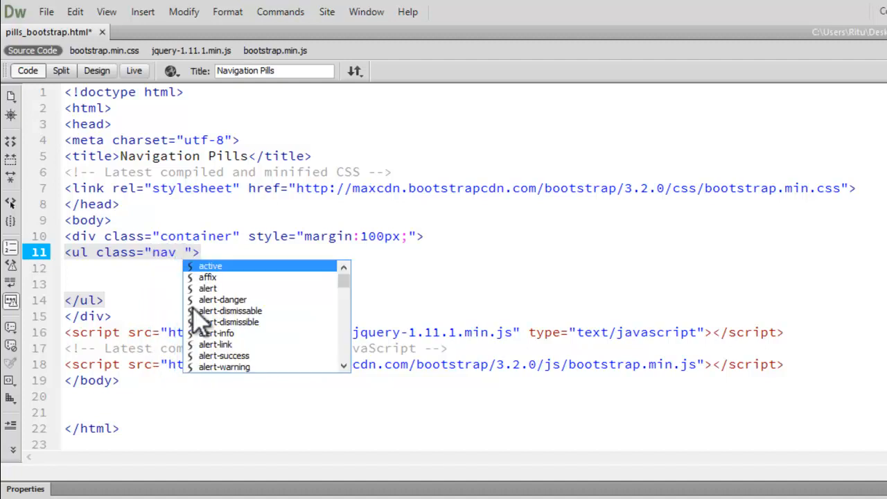
text(nav)
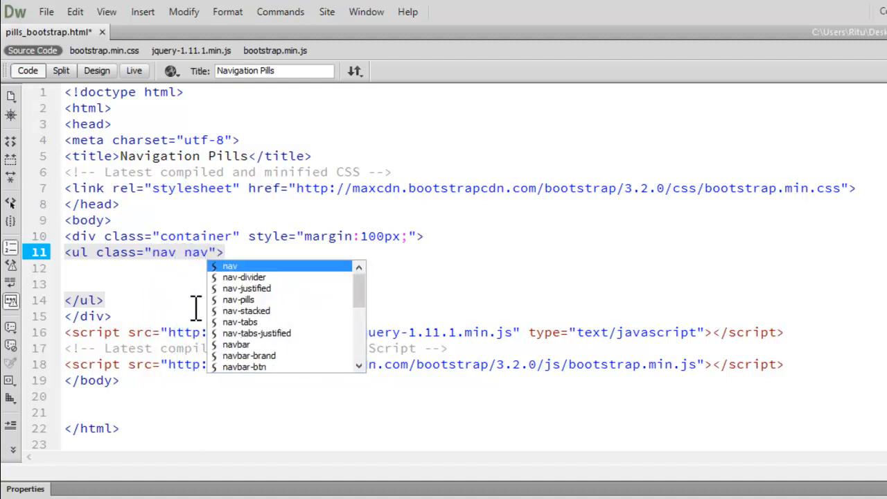
click(238, 300)
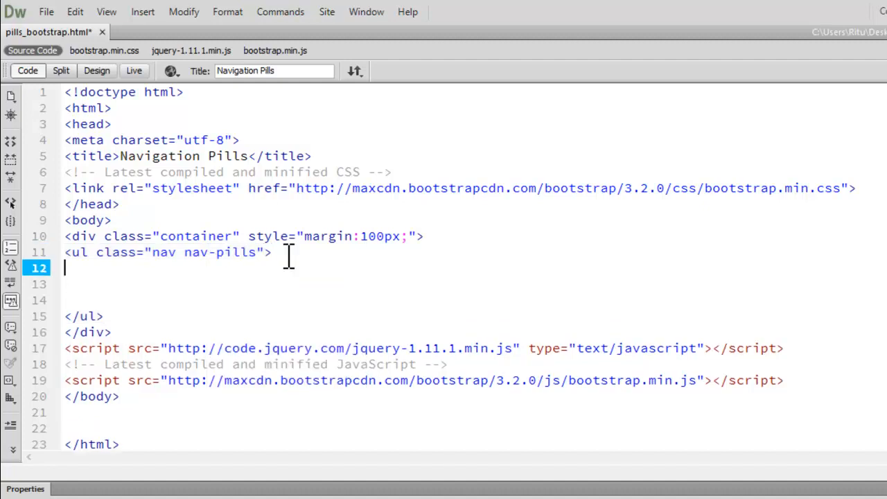
text(<li)
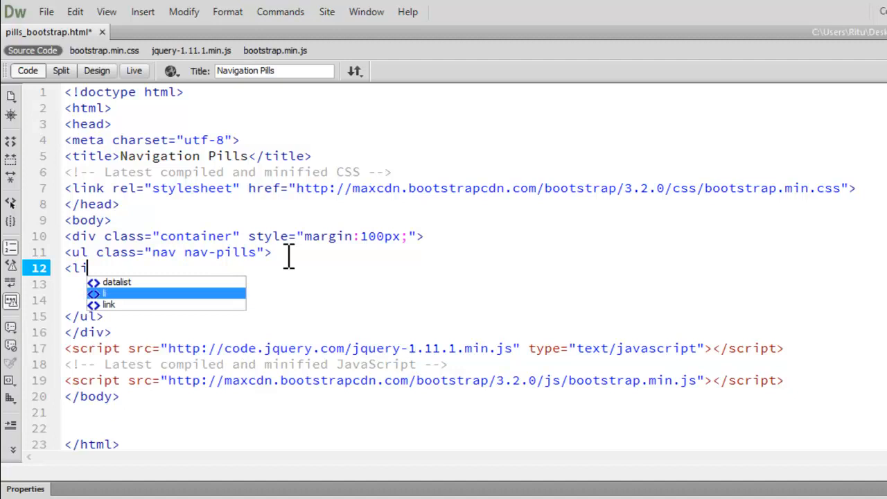
Step: Add the first list item, a Home link with href "#"
text(<)
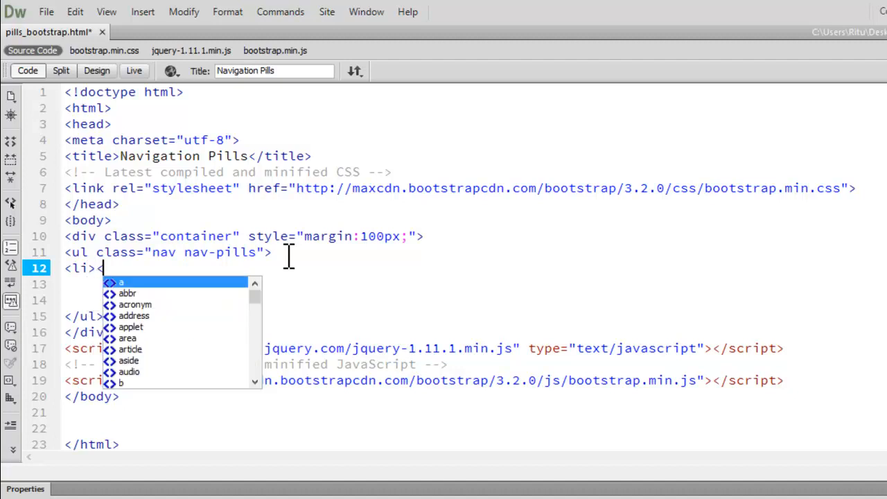
key(Enter)
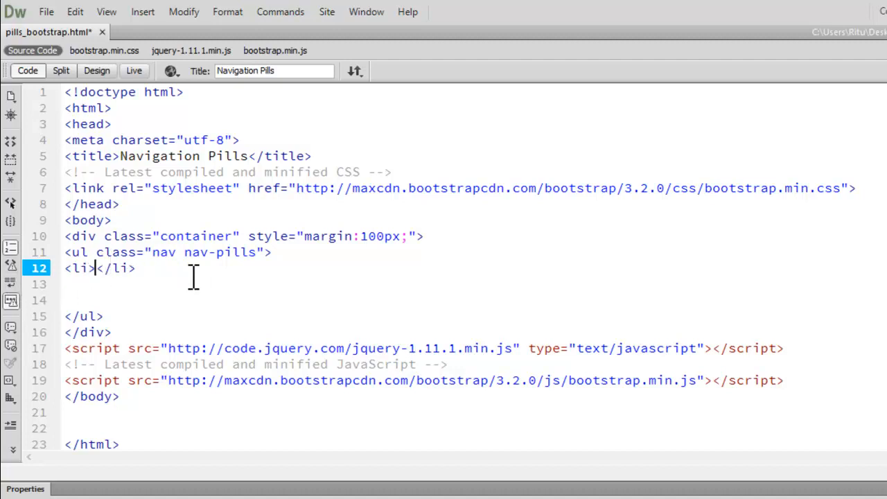
mouse_move(191, 276)
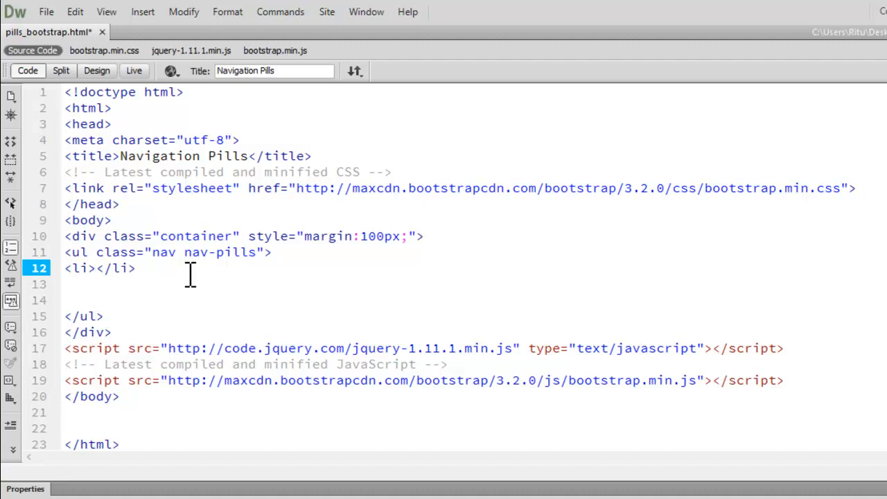
text(<a<)
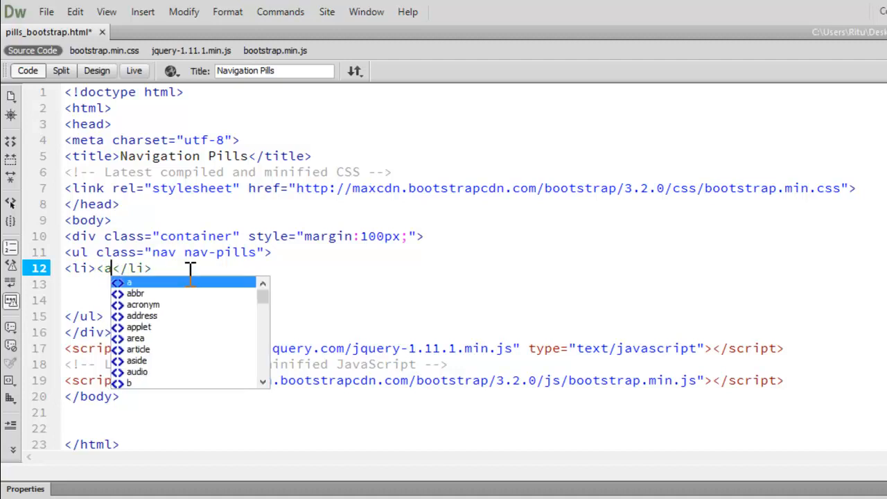
text(href=)
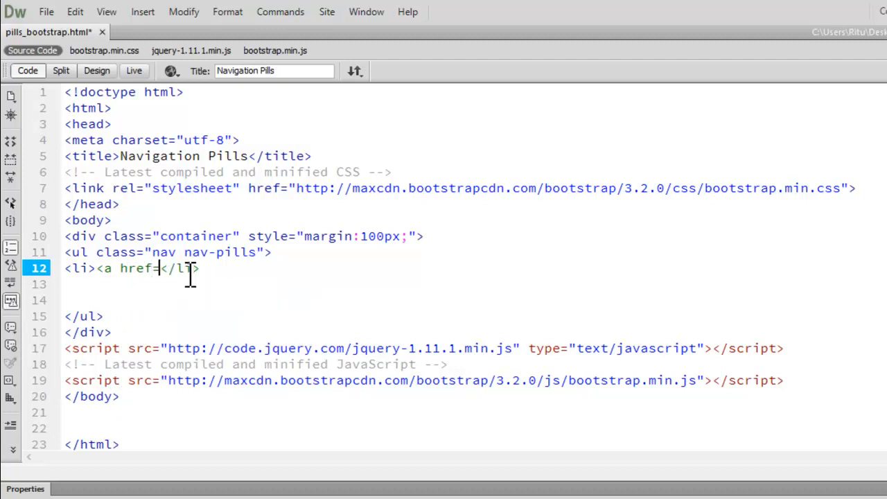
text(")
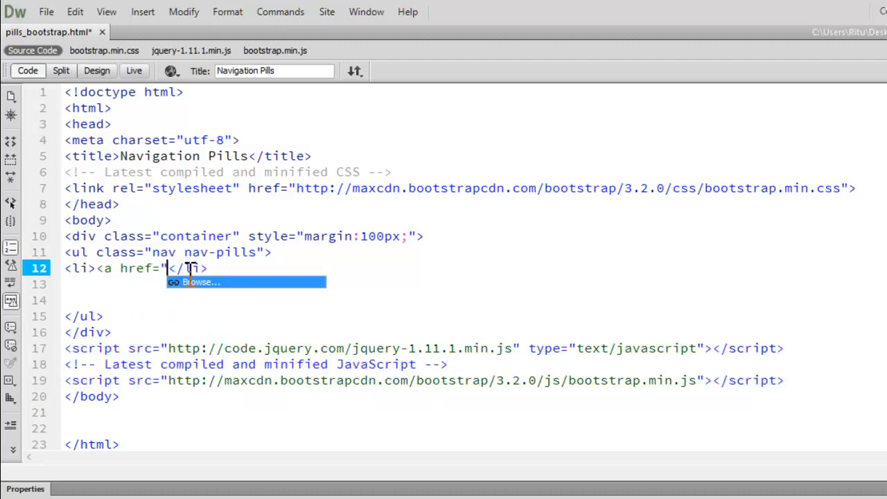
text(#"></a>)
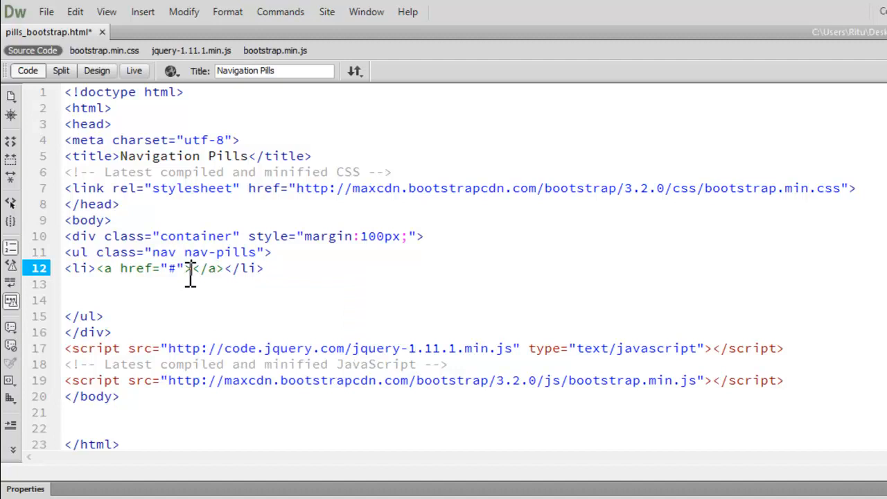
text(Home)
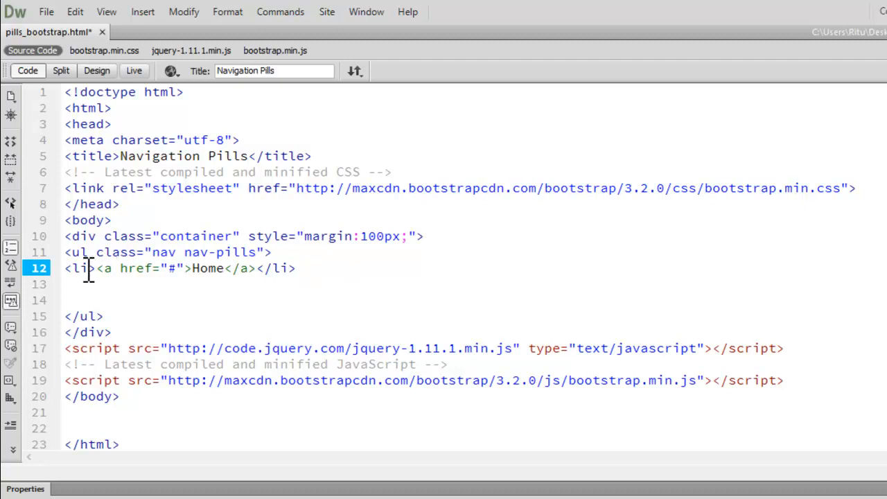
Step: Copy the Home item four times, relabelling them About Us, Products, Services, Contact Us
drag(64, 268, 294, 268)
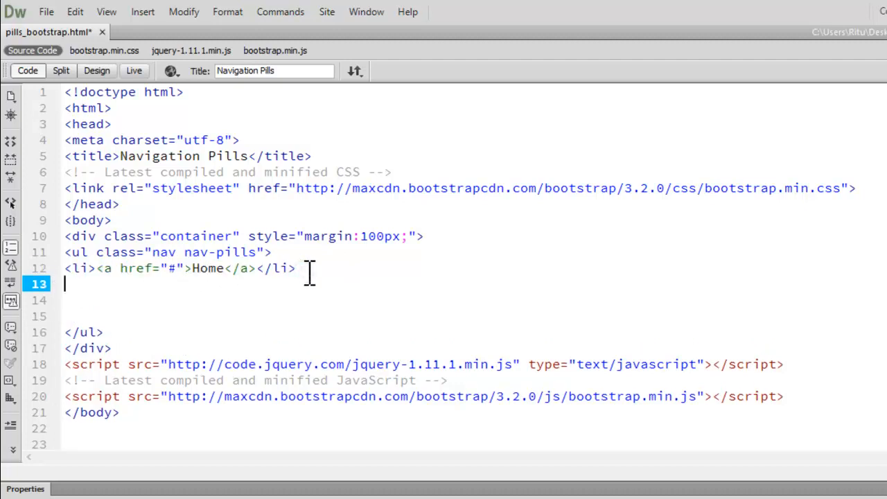
text(<li><a href="#">Home</a></li>)
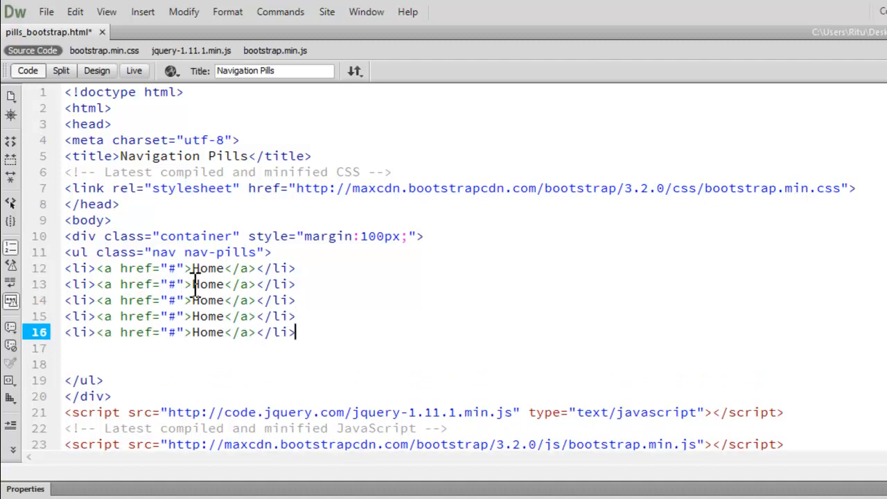
double_click(208, 284)
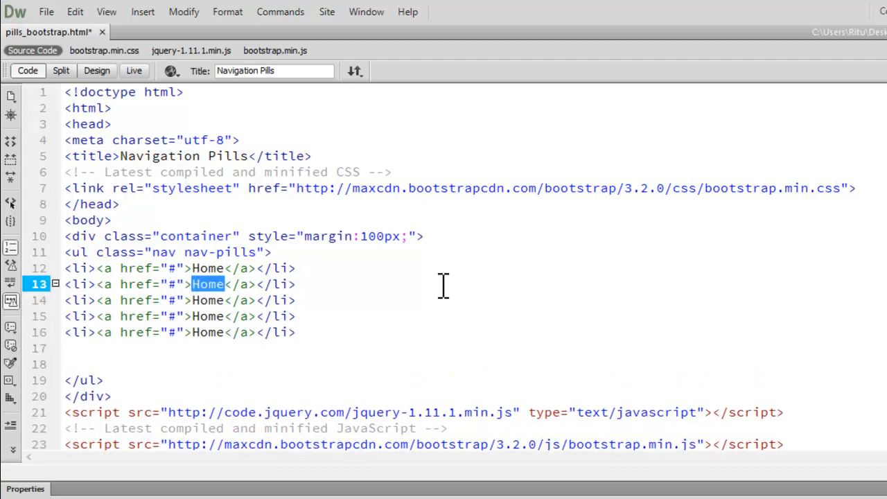
text(About Us)
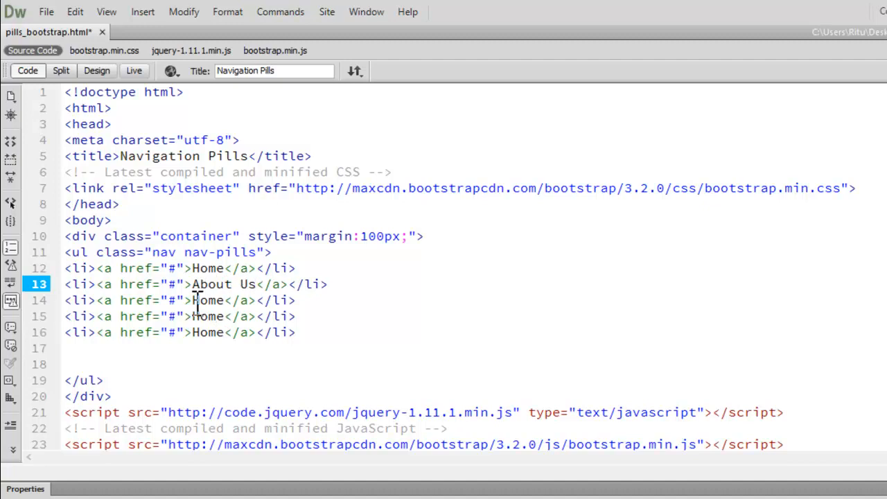
double_click(208, 300)
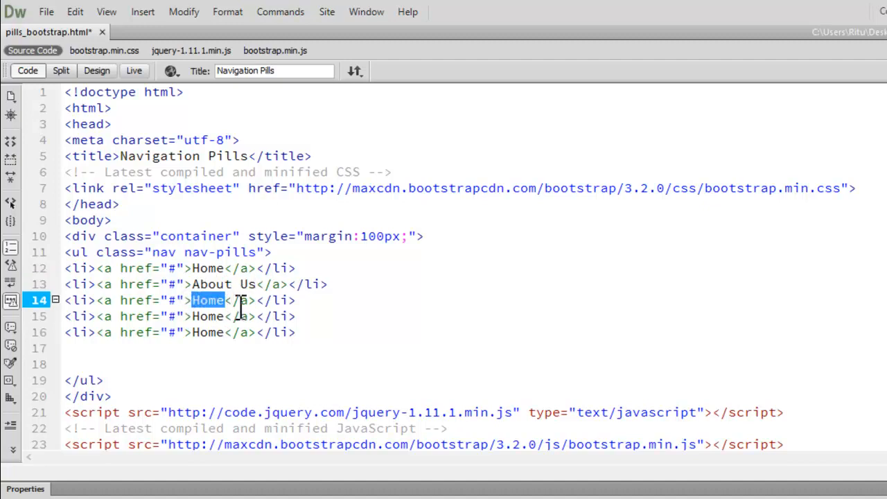
text(Products)
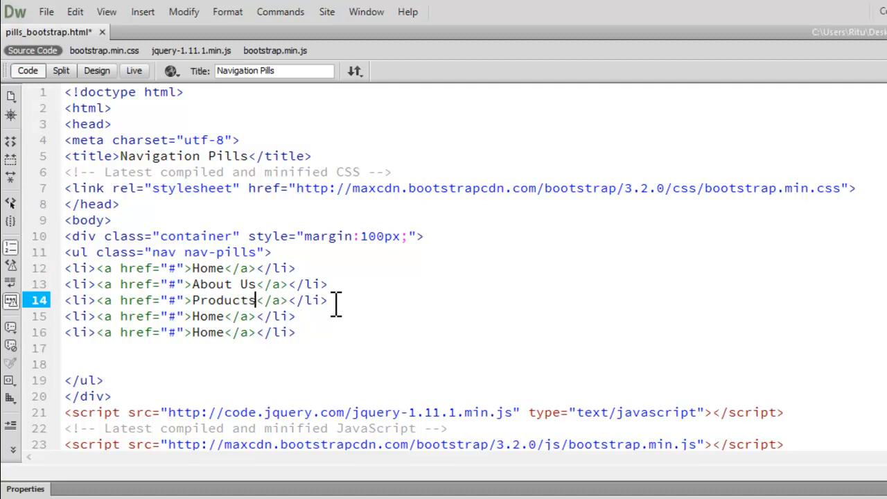
double_click(208, 316)
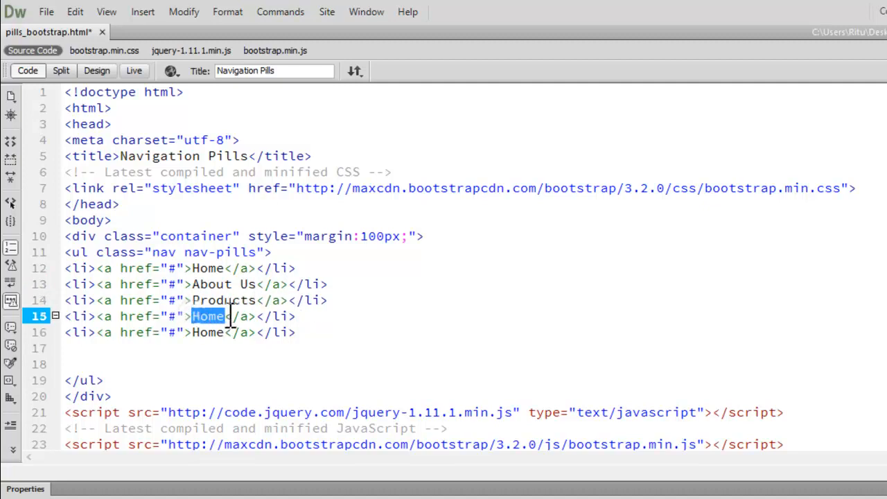
text(Ser)
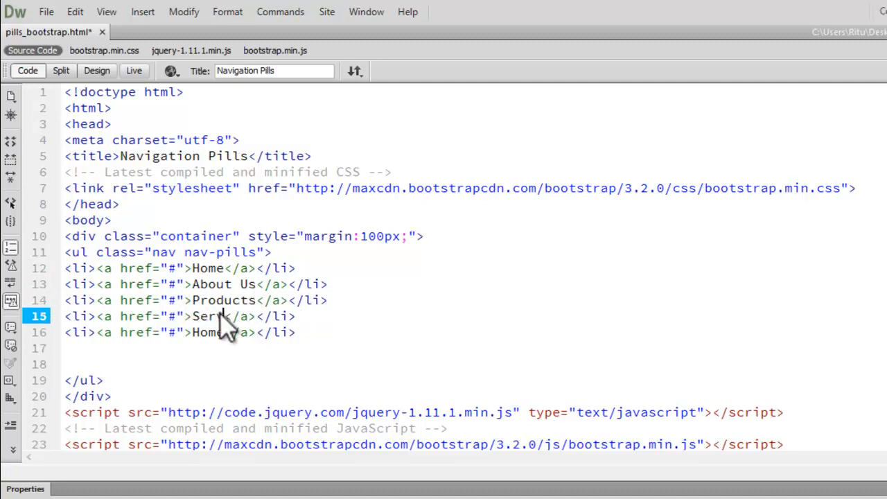
double_click(207, 332)
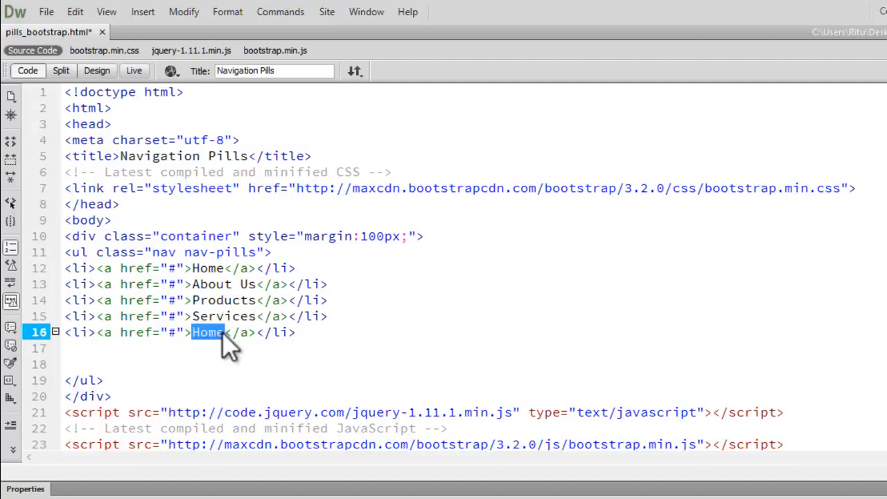
text(Contact Us)
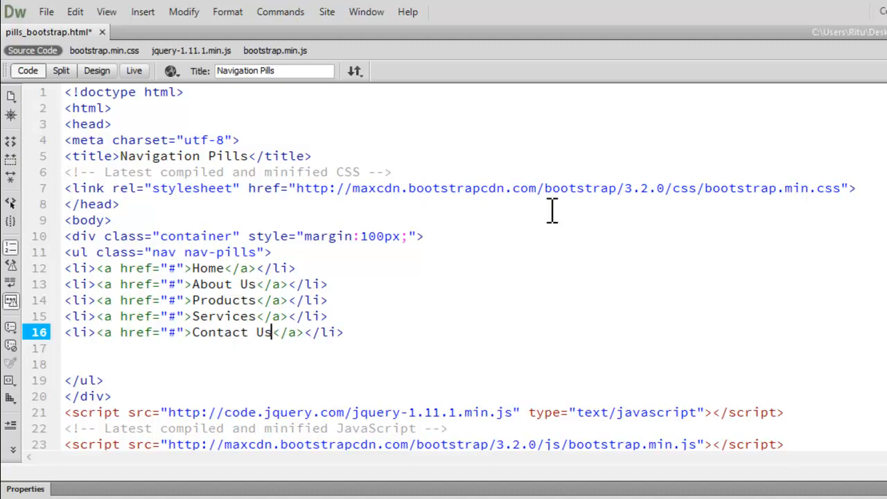
click(346, 332)
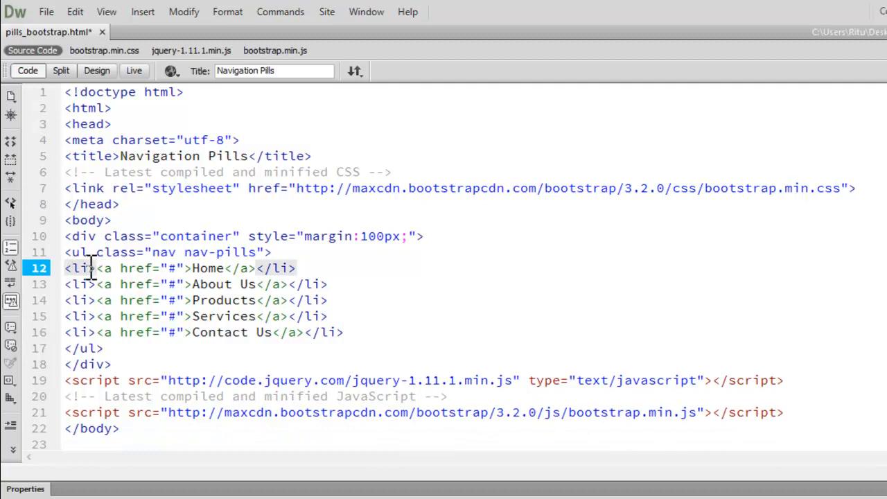
Step: Give the Home list item class "active" and preview the page in Google Chrome
text(class="active)
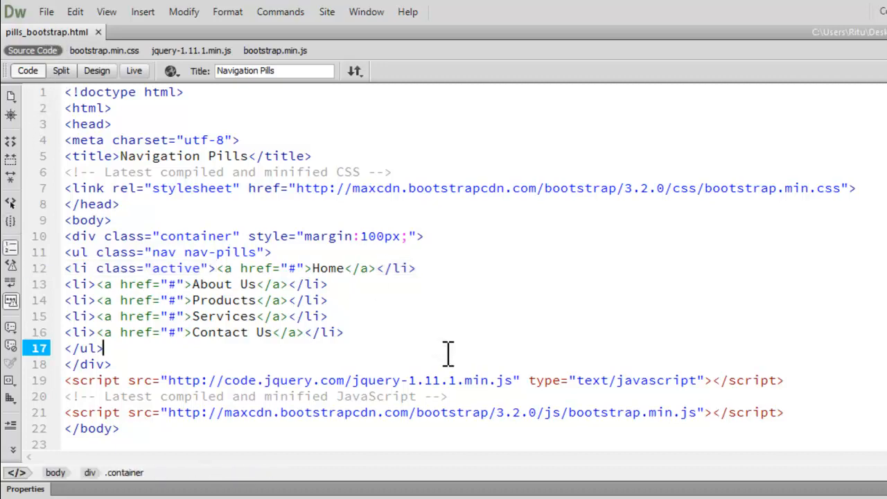
click(48, 12)
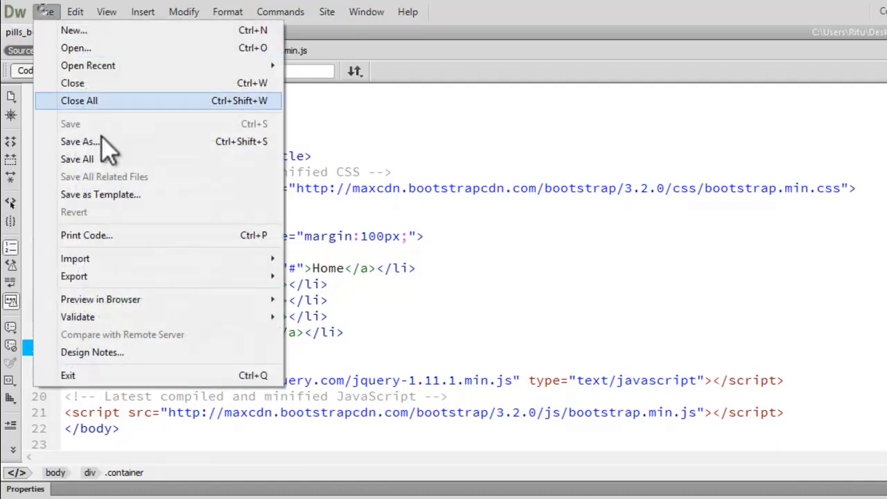
click(171, 70)
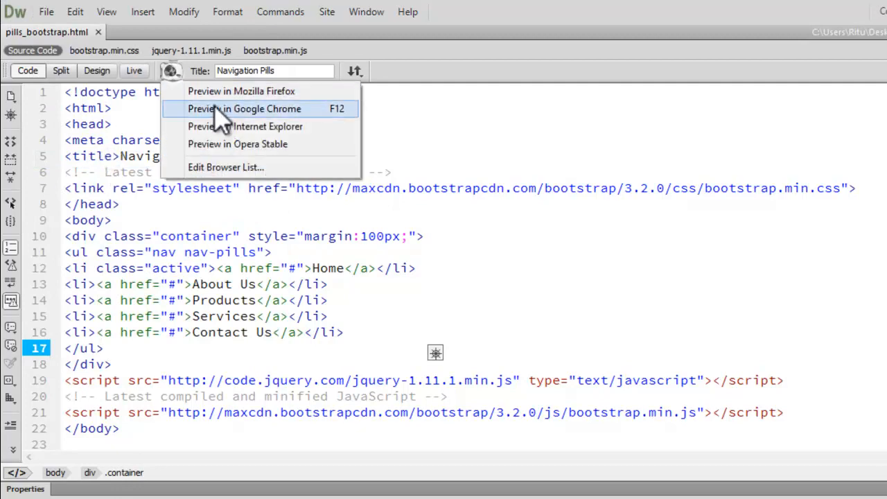
click(244, 109)
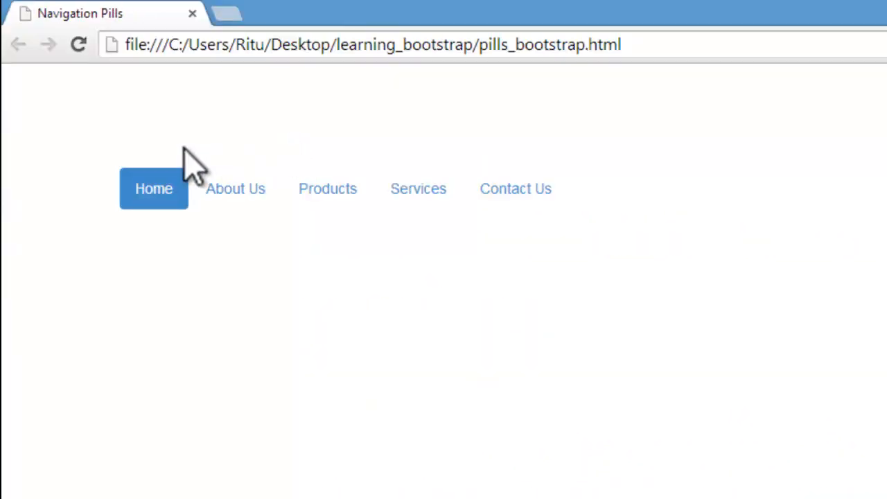
mouse_move(515, 189)
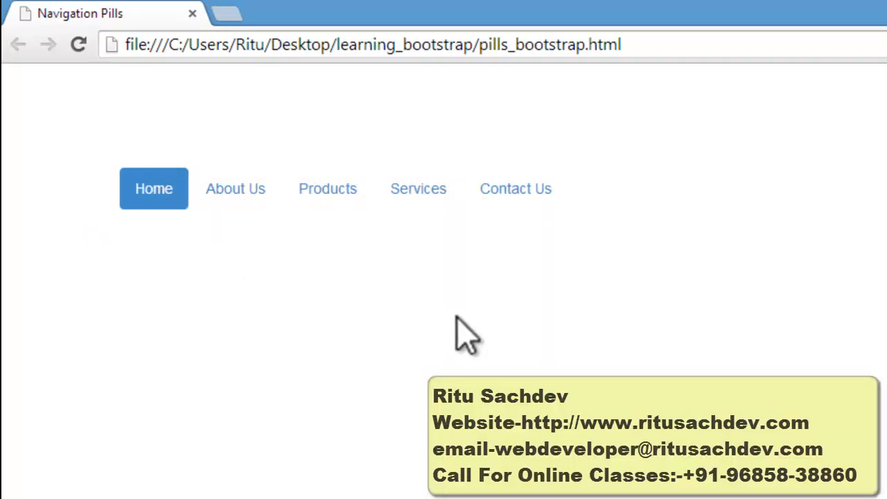
mouse_move(83, 259)
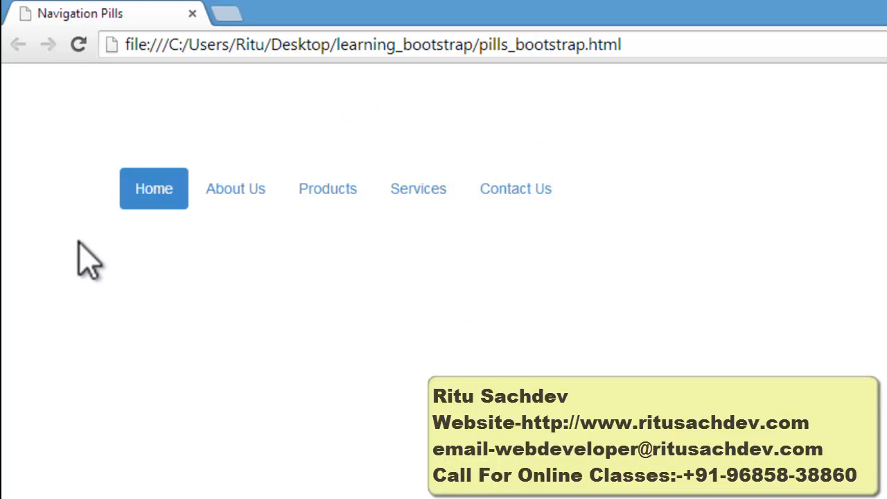
mouse_move(353, 367)
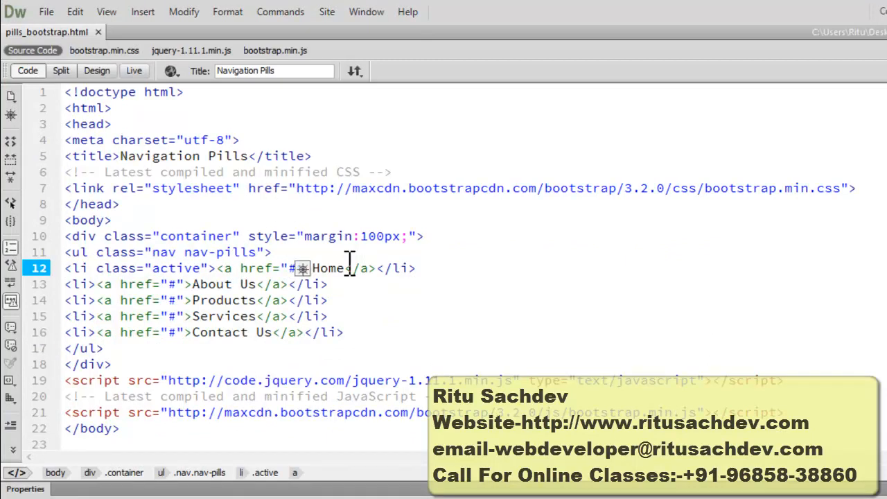
Step: Put a "glyphicon glyphicon-home" span before the Home label, save, and preview in Chrome
text(<)
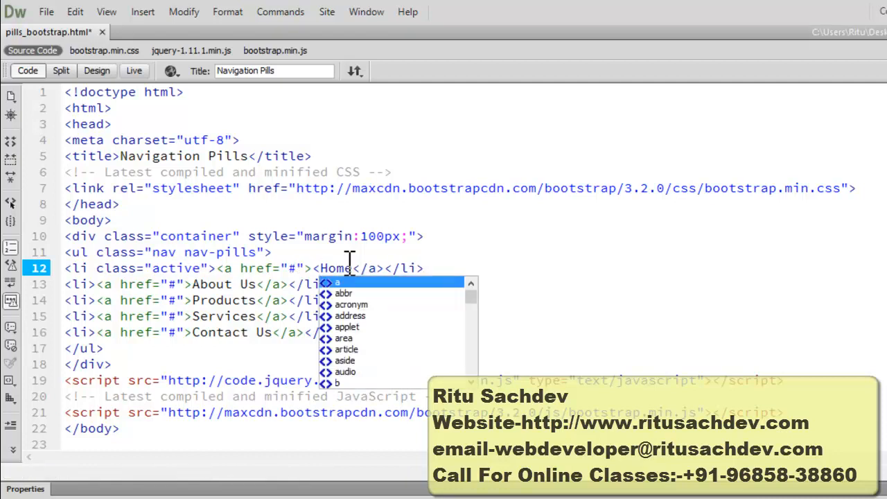
text(span)
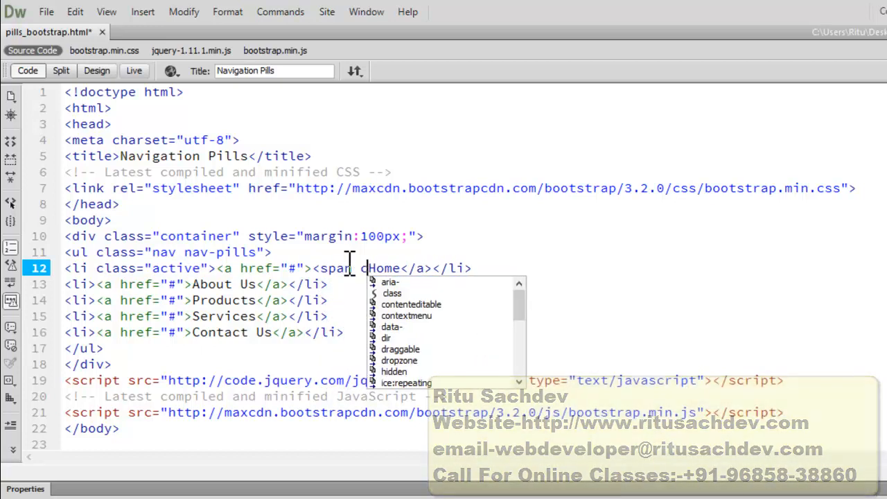
text(class=")
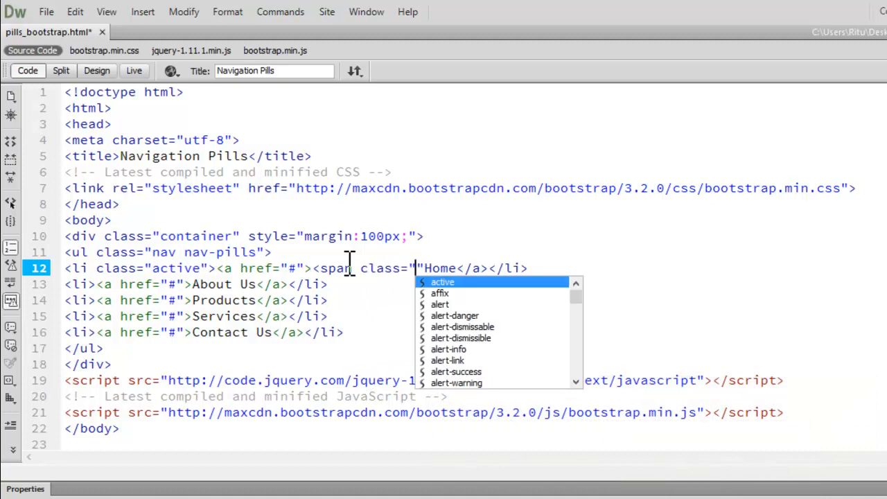
text(glyphicon g)
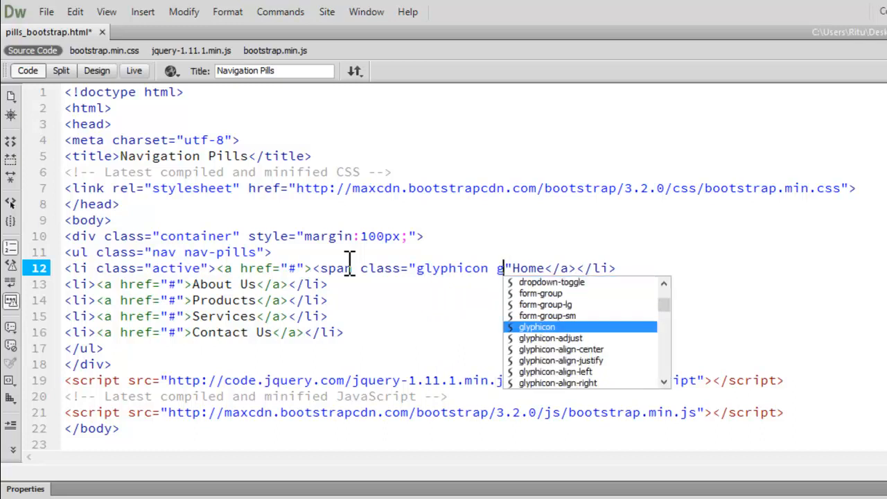
text(ly)
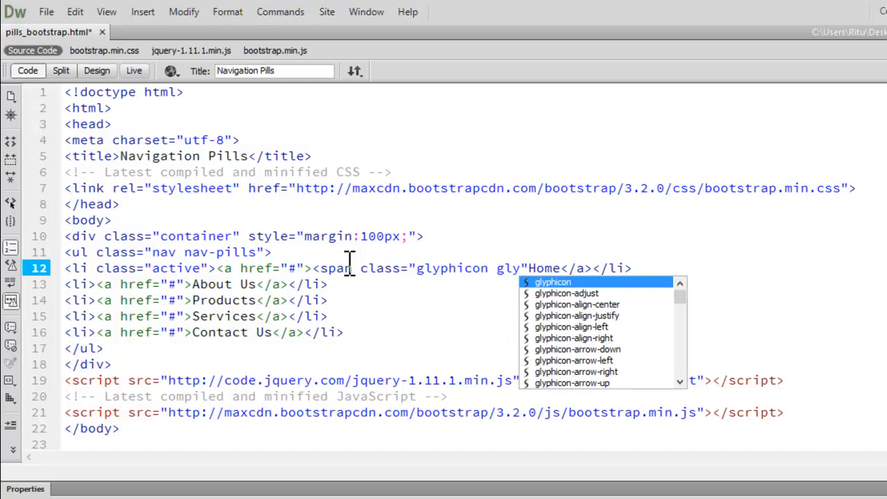
text(phicon)
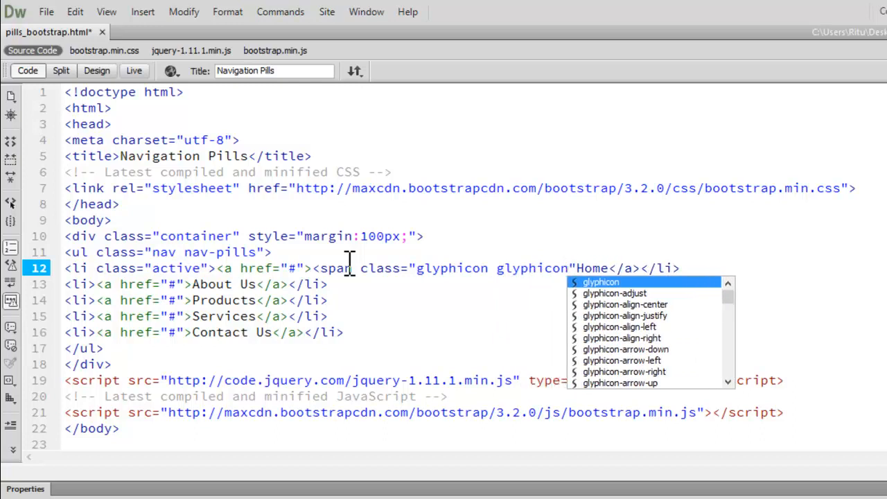
text(-home)
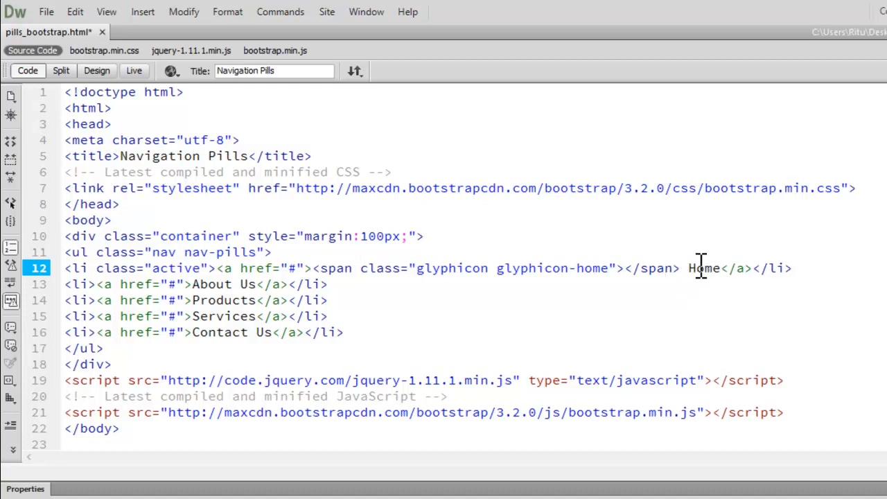
click(686, 268)
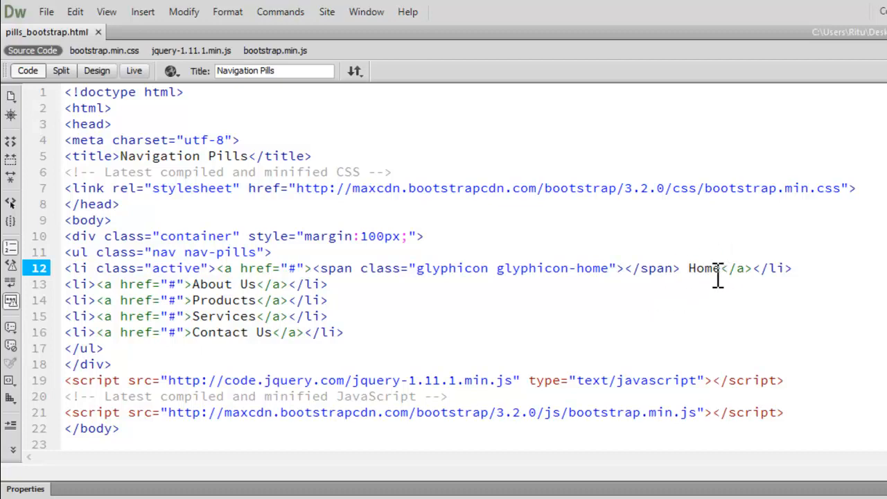
click(47, 12)
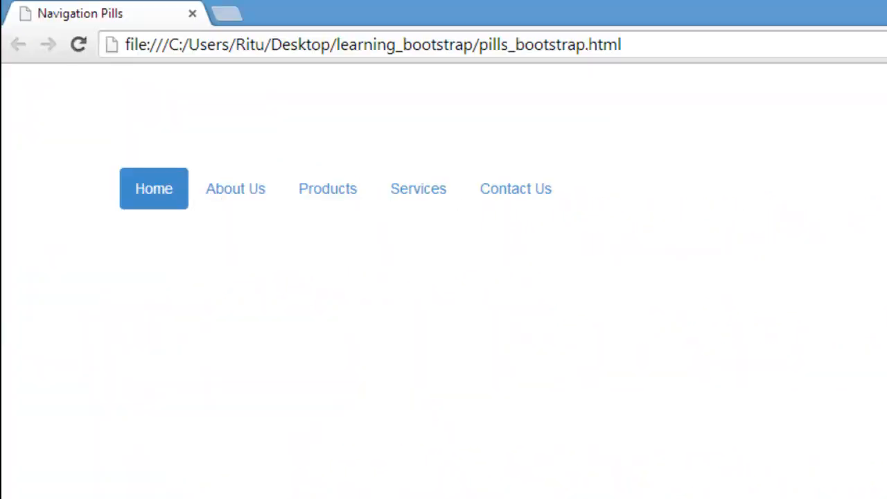
click(75, 42)
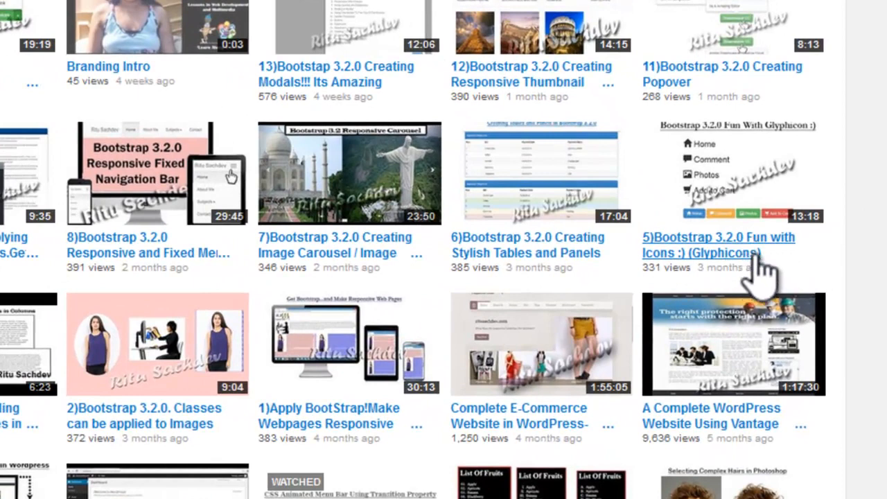
mouse_move(755, 274)
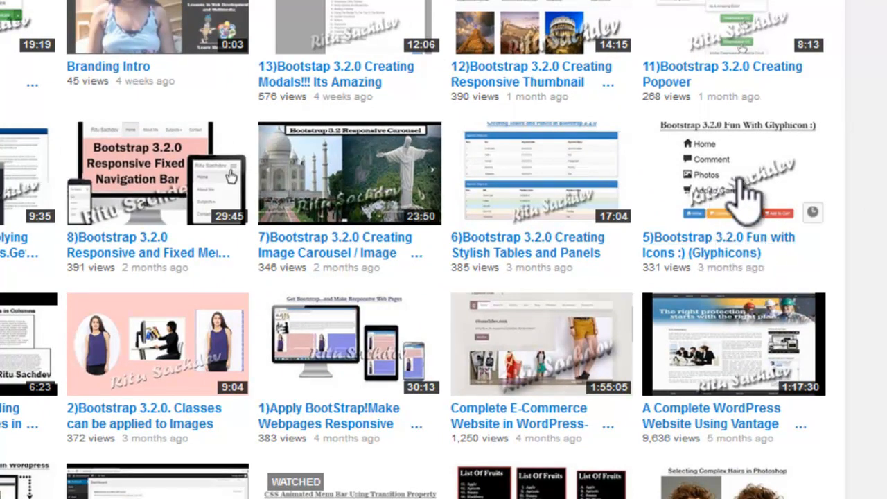
mouse_move(692, 201)
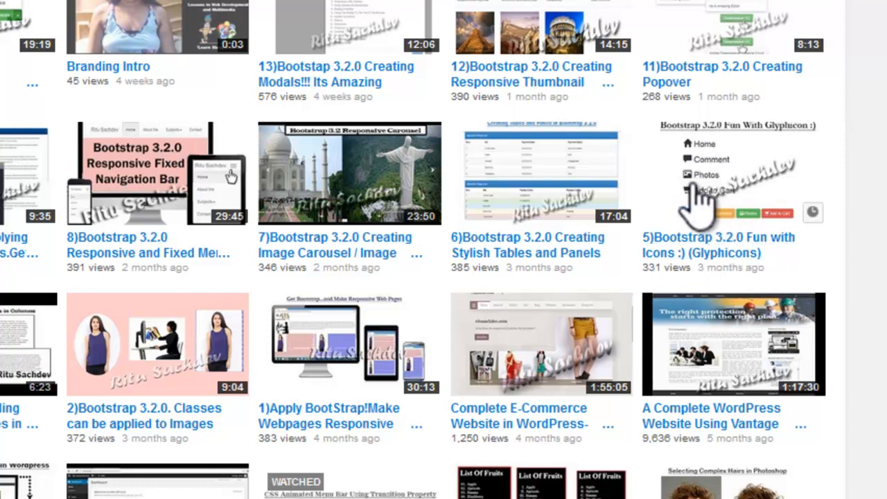